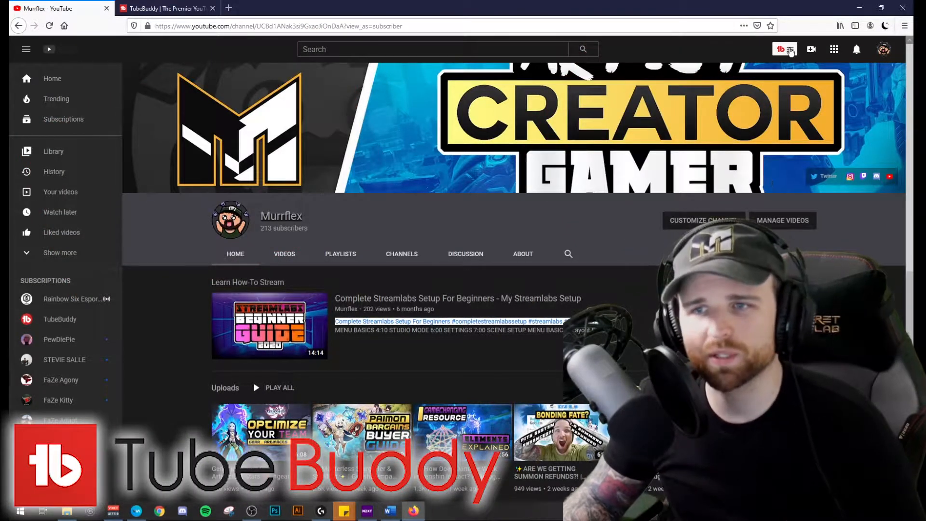
Step: Open the TubeBuddy extension menu to start Keyword Explorer research on 'youtube tutorial'
left_click(781, 50)
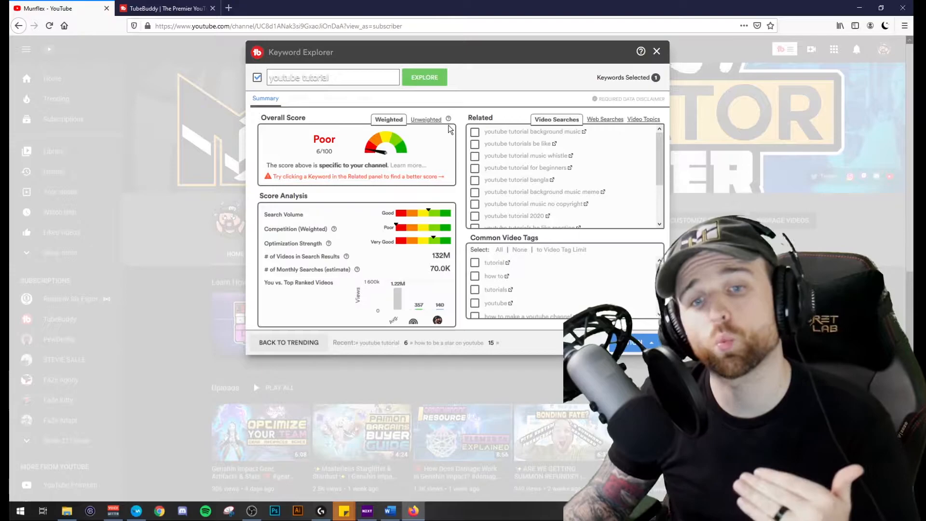
mouse_move(444, 121)
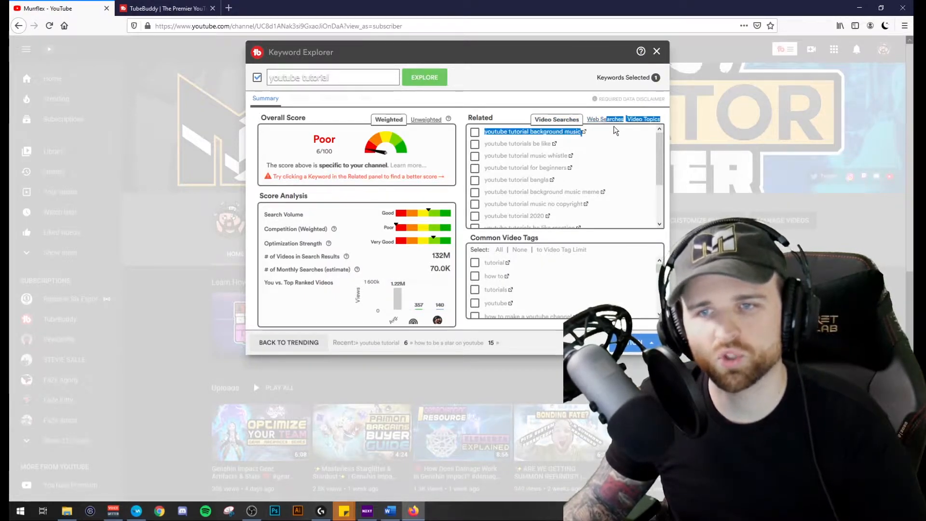
Step: Browse web searches and video topics, then explore 'how to make tutorial video for youtube'
left_click(599, 119)
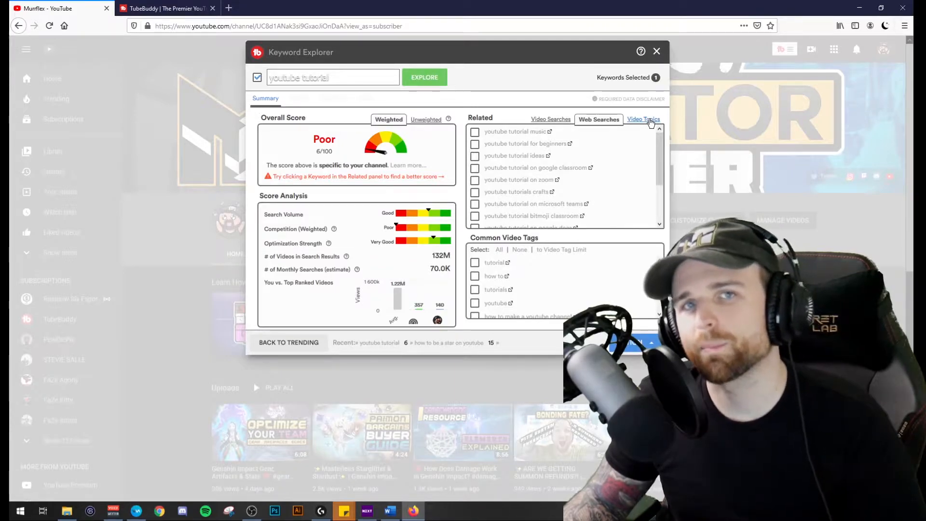
left_click(643, 119)
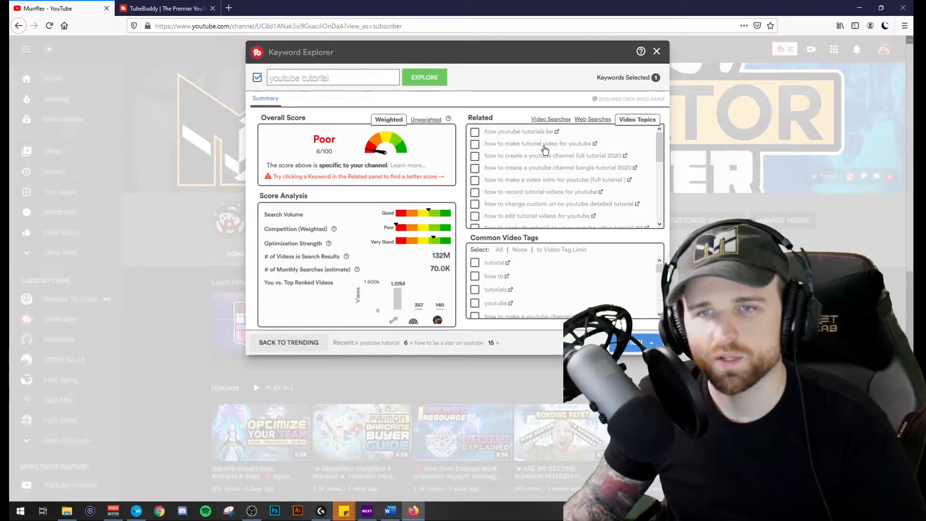
left_click(537, 144)
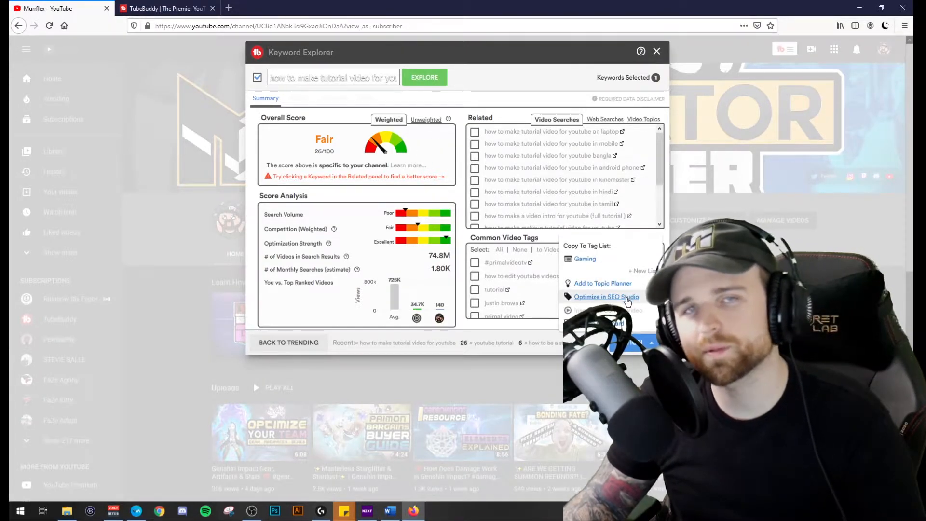
Step: Send the keyword to SEO Studio and advance through title and tags to thumbnails
left_click(606, 297)
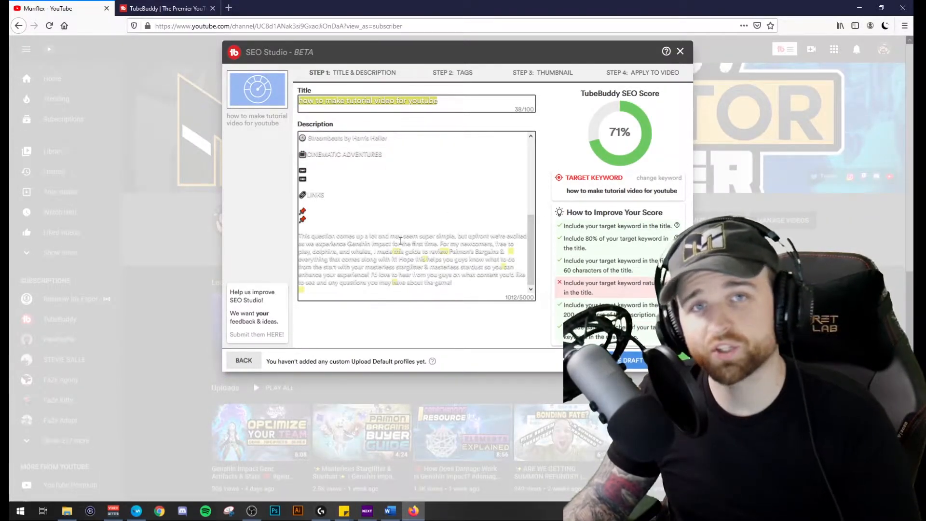
left_click(454, 72)
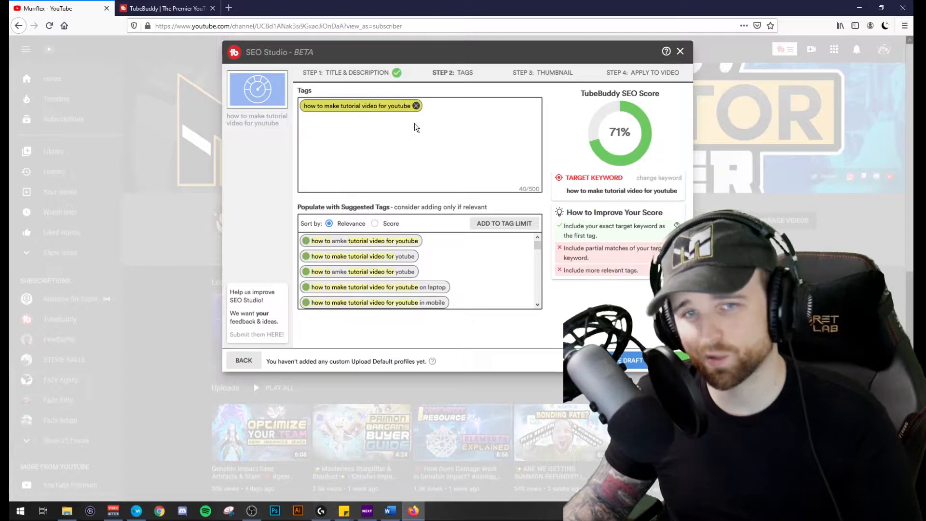
mouse_move(388, 251)
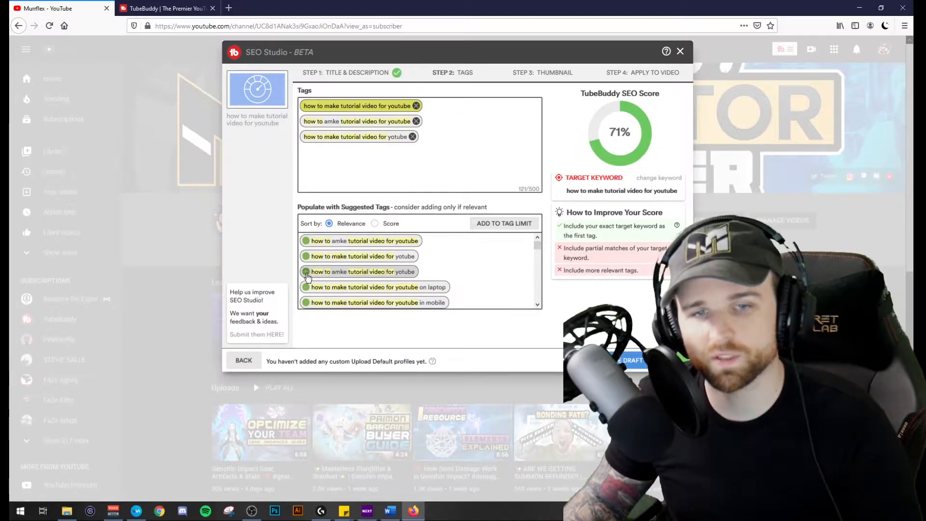
left_click(555, 72)
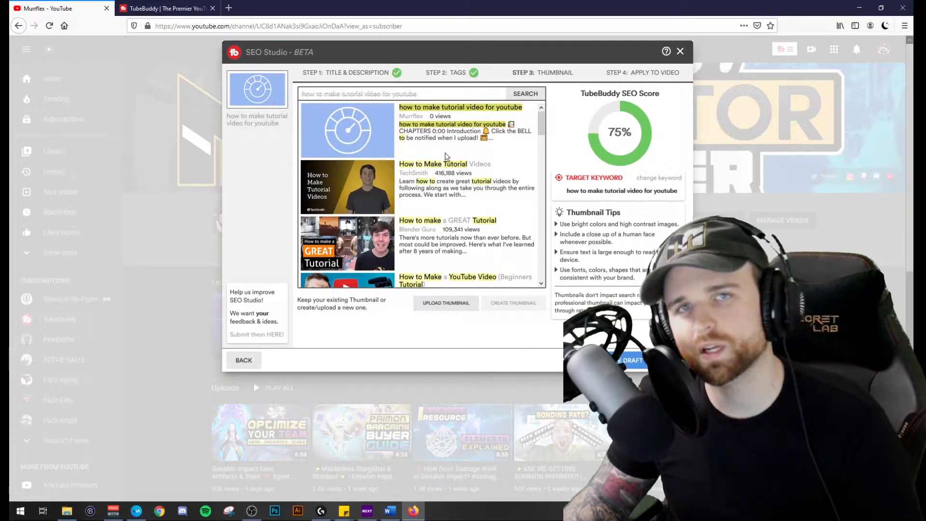
Step: Scroll through the competing thumbnail comparisons in SEO Studio
scroll("down", 3)
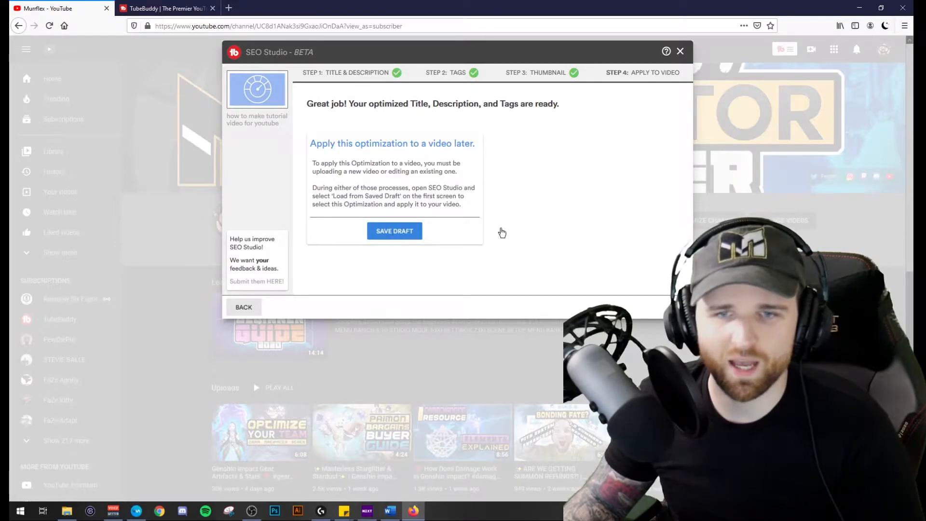
Step: Save the SEO Studio optimization as a draft
left_click(394, 232)
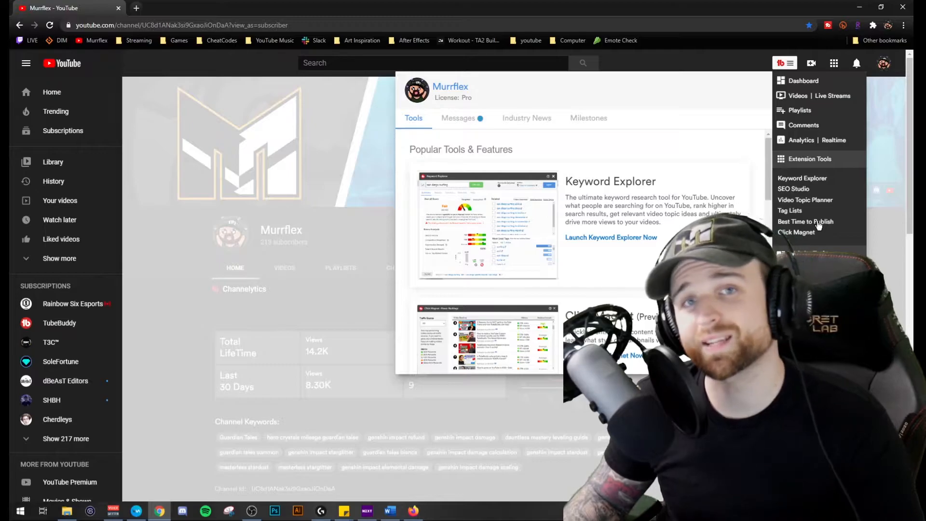
Step: Launch Best Time to Publish from the TubeBuddy Extension Tools menu
left_click(806, 221)
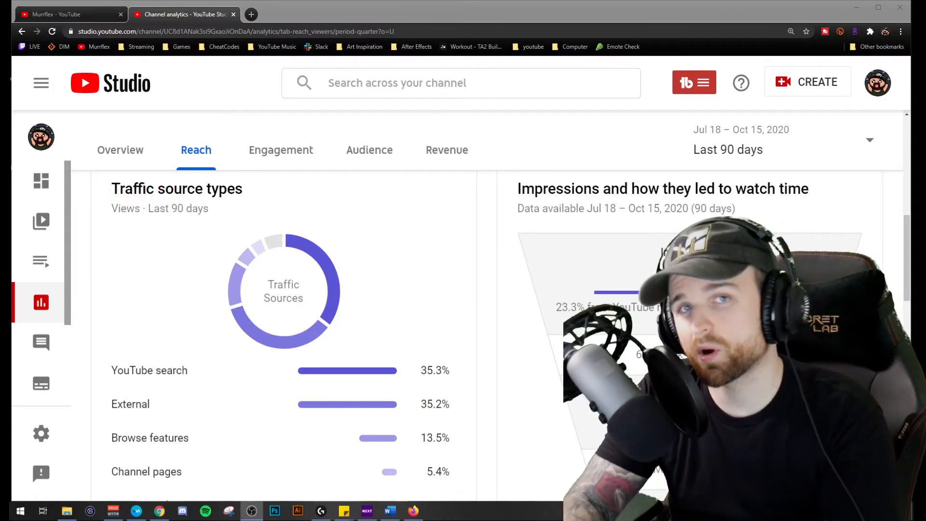
Step: Return from Studio analytics to the Murrflex YouTube channel home page
left_click(68, 13)
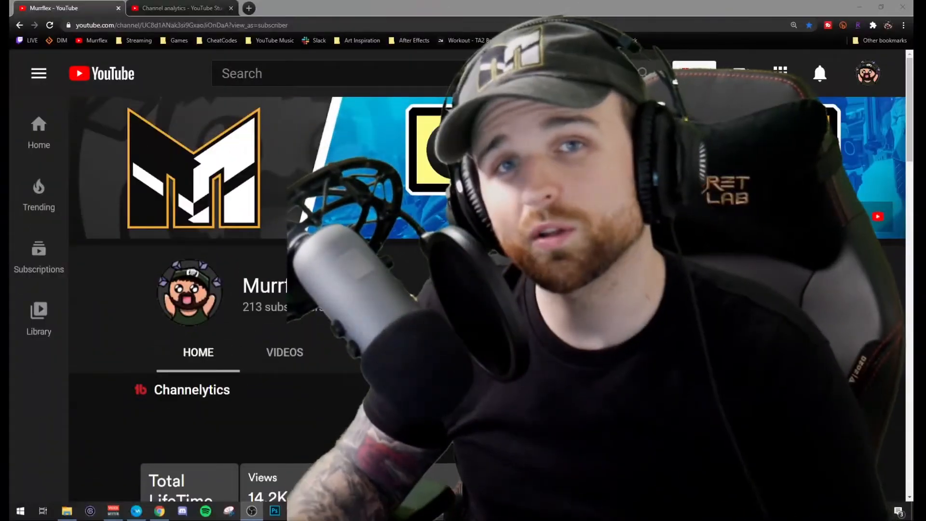